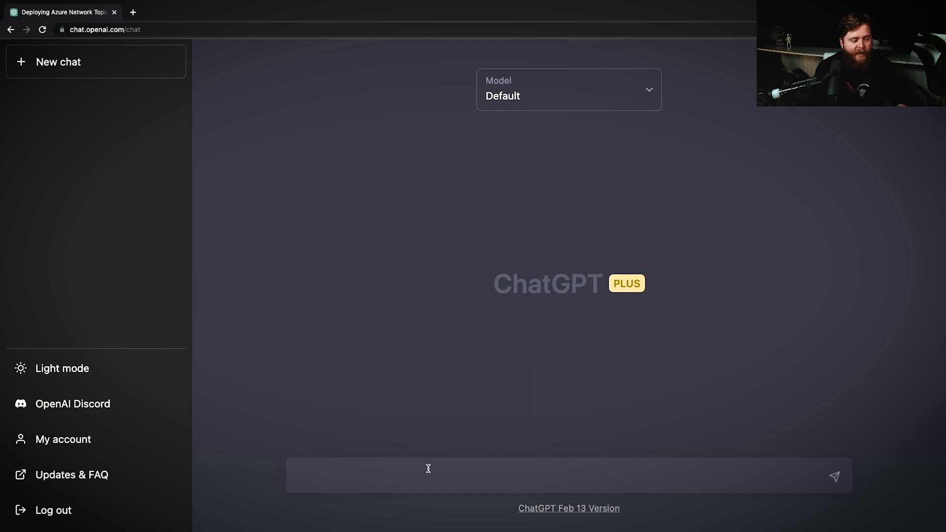
# - Ask ChatGPT for code deploying a hub and spoke network topology in Azure
pyautogui.write('Give me the code for a terraform script that deploys a')
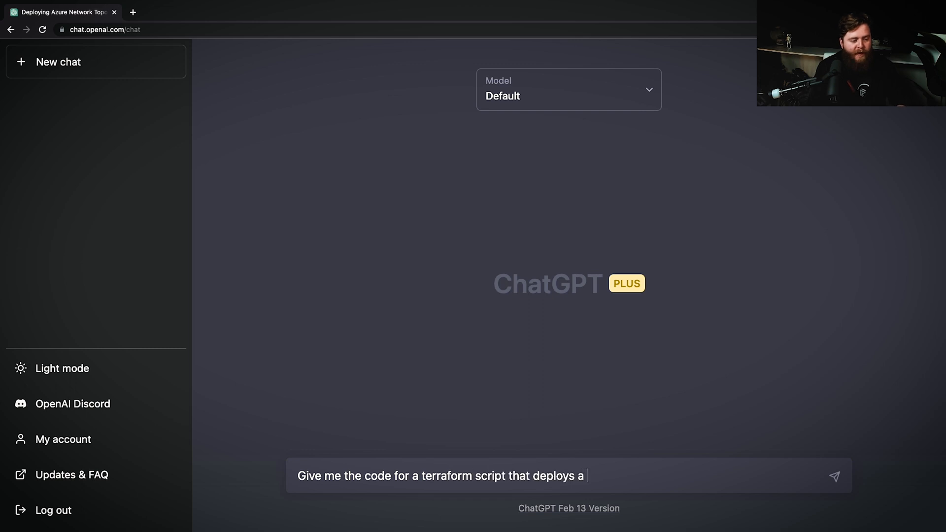
pyautogui.write('hub and spok')
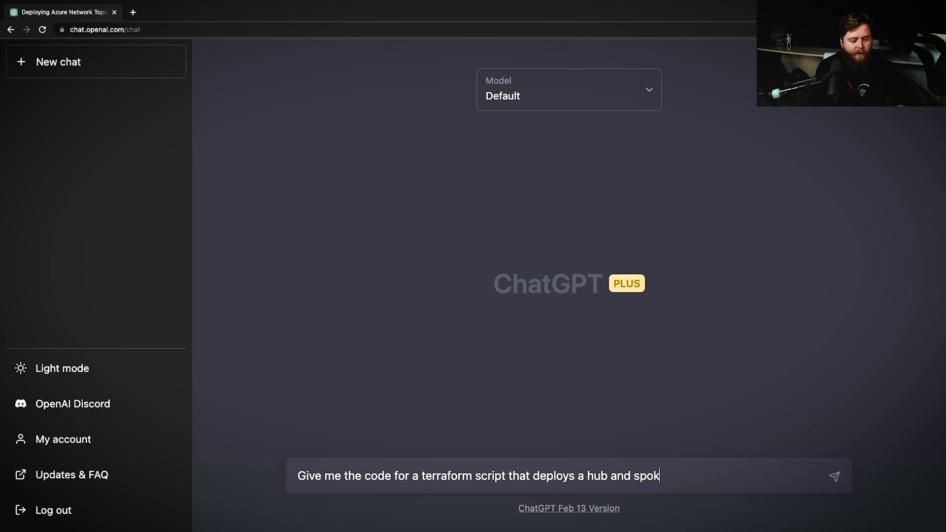
pyautogui.write('network toplo')
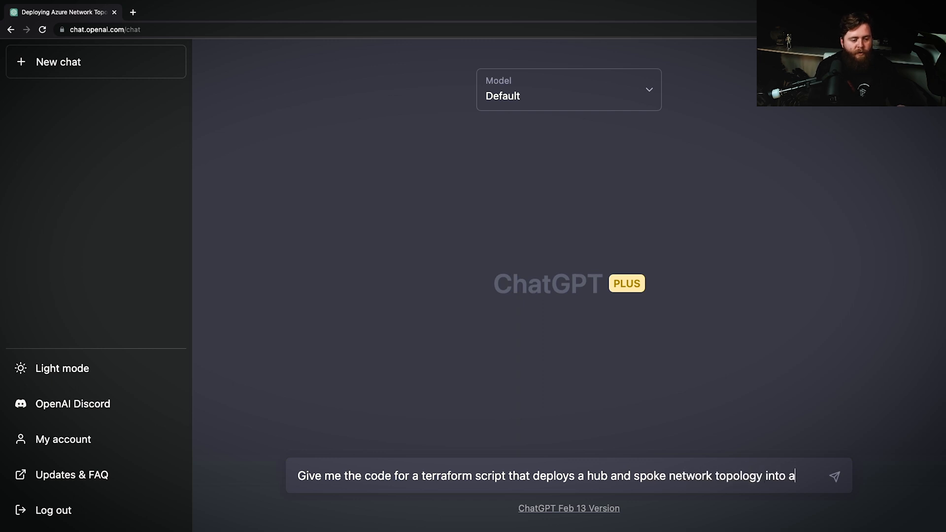
pyautogui.press('Enter')
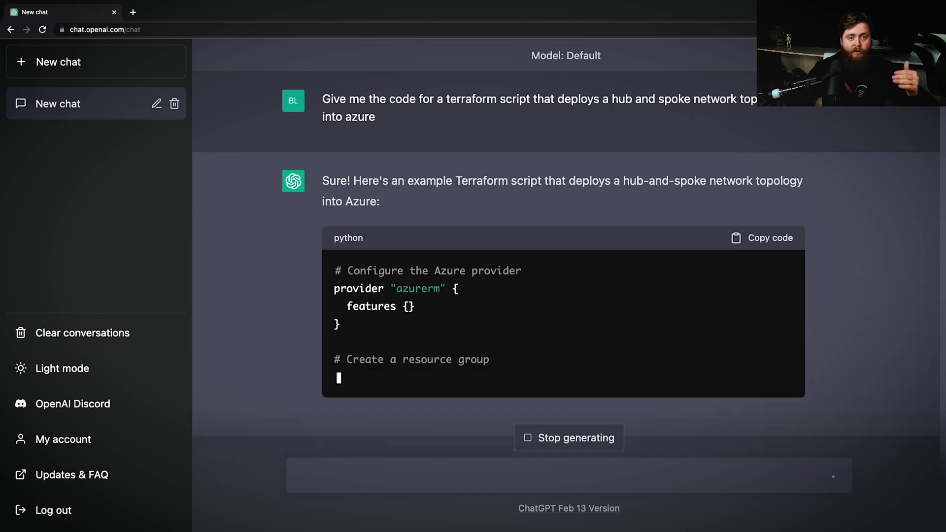
# - Scroll through the generated Terraform code up to the hub-to-spoke VPN connection
pyautogui.scroll(-3)
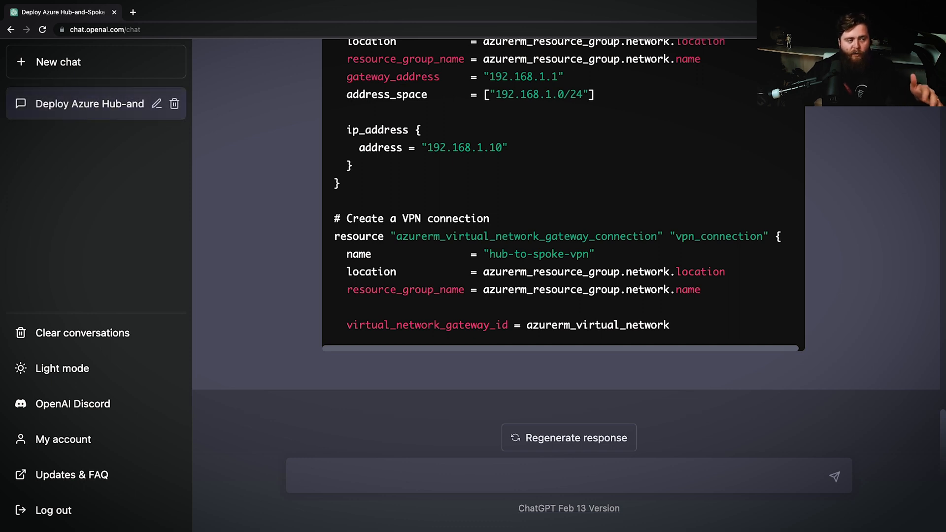
# - Ask ChatGPT to finish the response, completing the VPN connection settings
pyautogui.write('f')
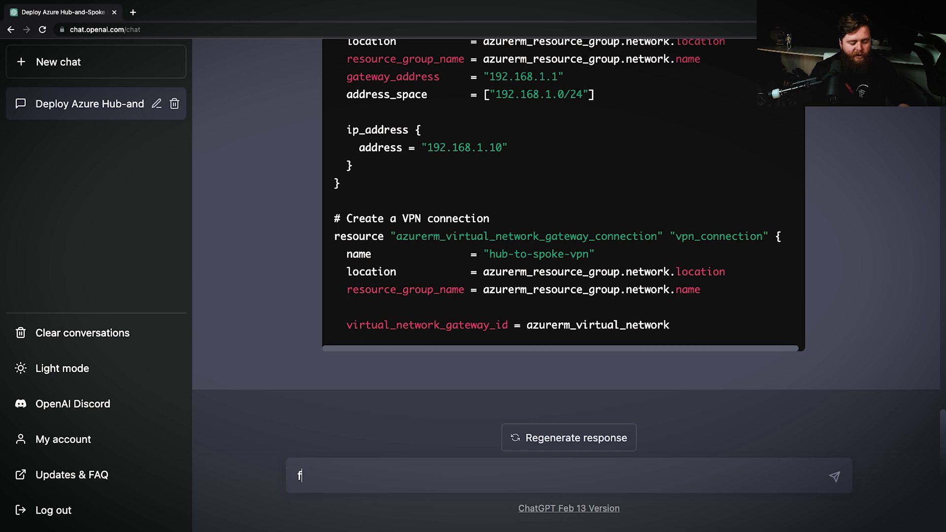
pyautogui.write('inish the')
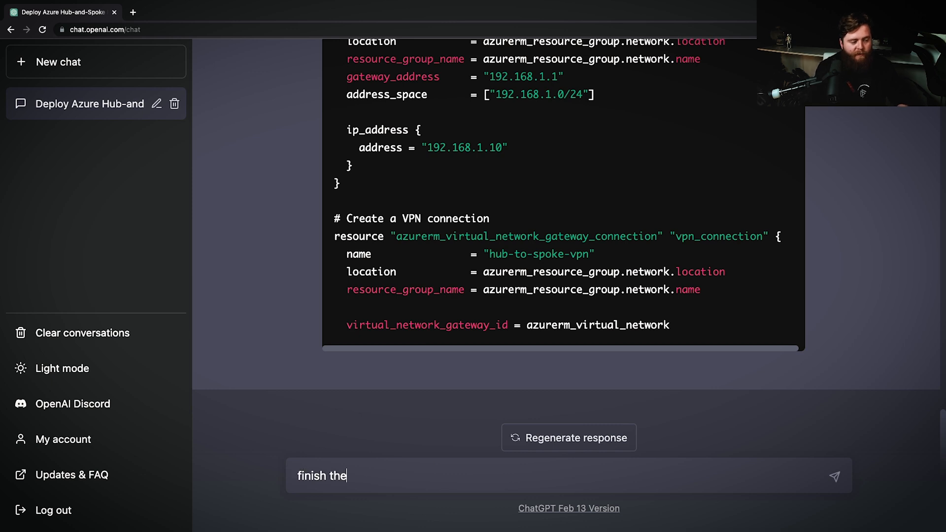
pyautogui.write('respon')
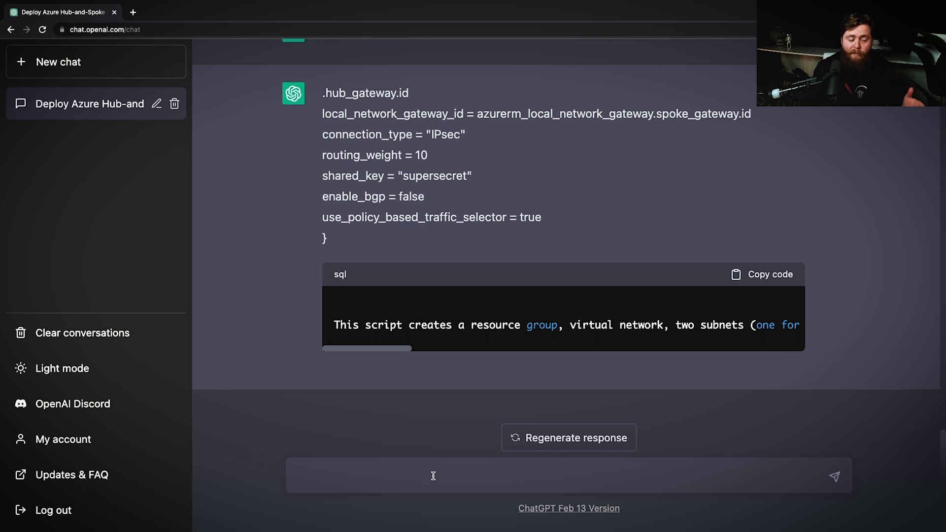
# - Ask for the best practices for securing Azure virtual networks
pyautogui.write('Give me t')
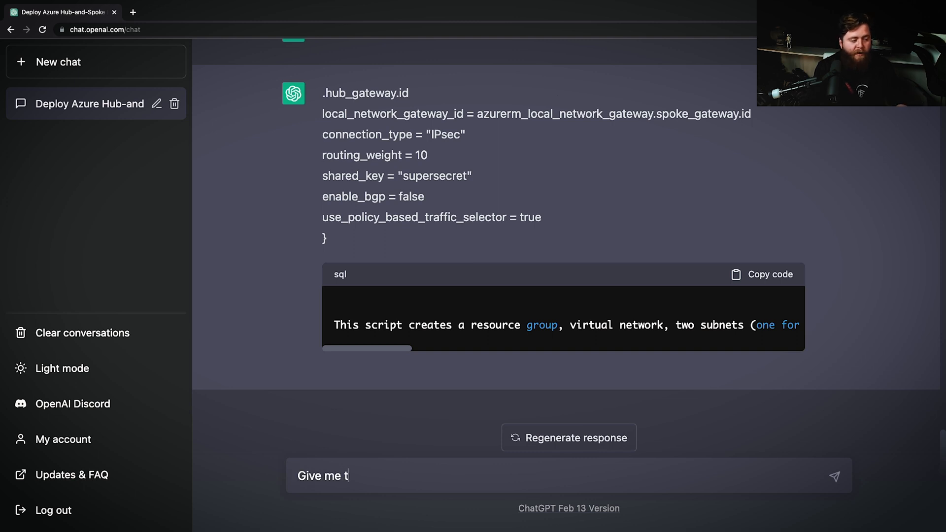
pyautogui.write('he best practi')
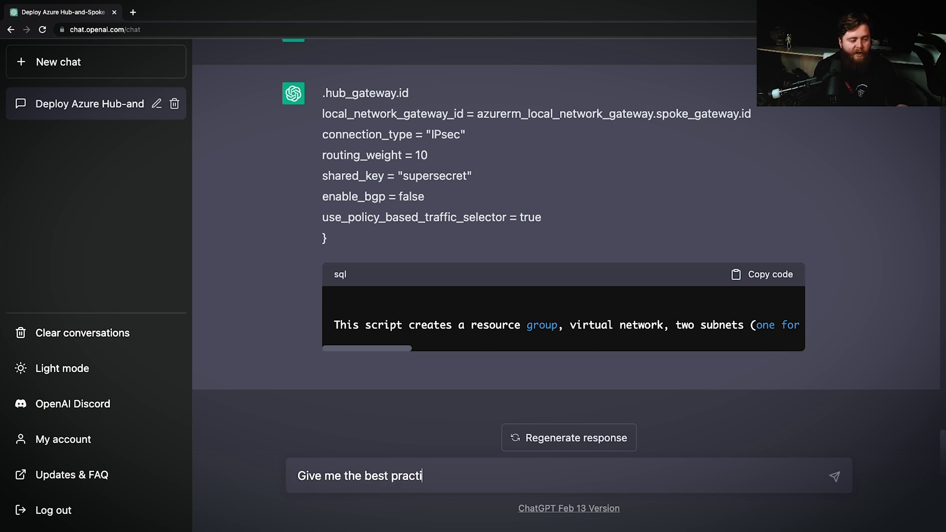
pyautogui.write('ces for securin')
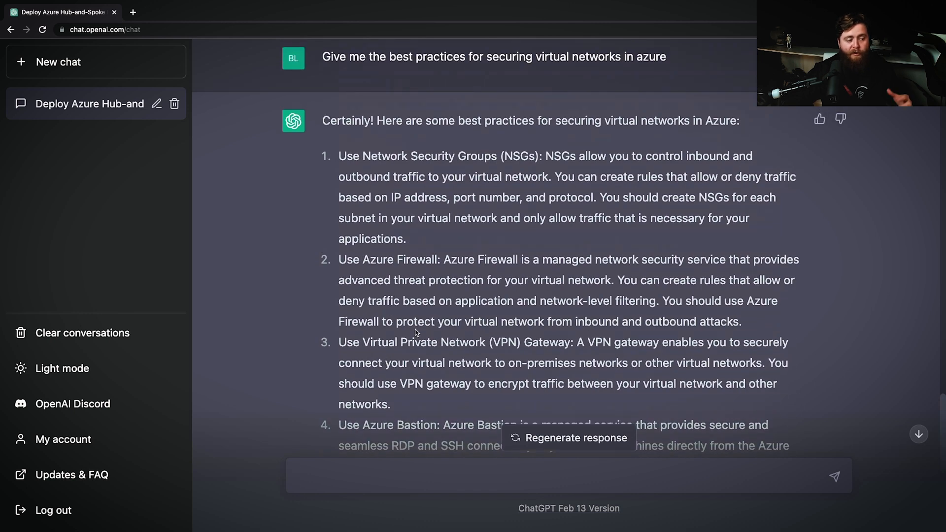
pyautogui.scroll(-3)
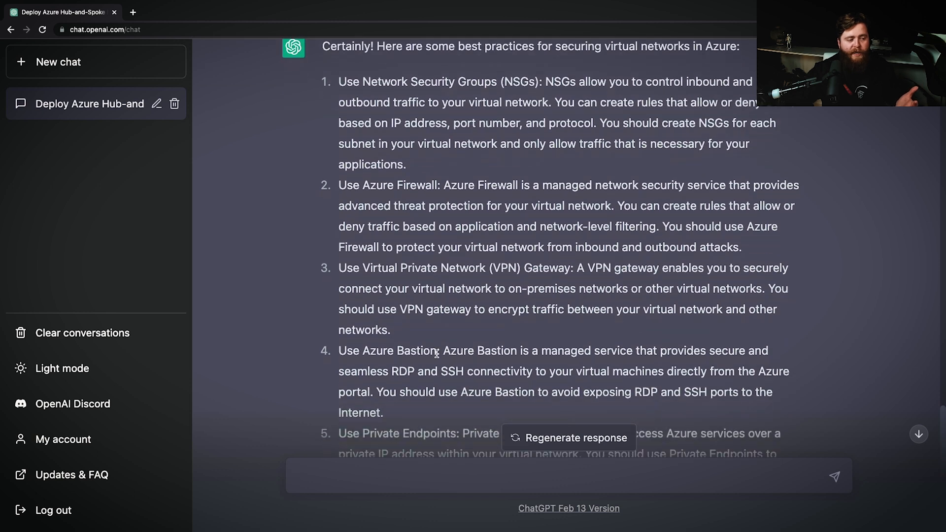
pyautogui.scroll(-3)
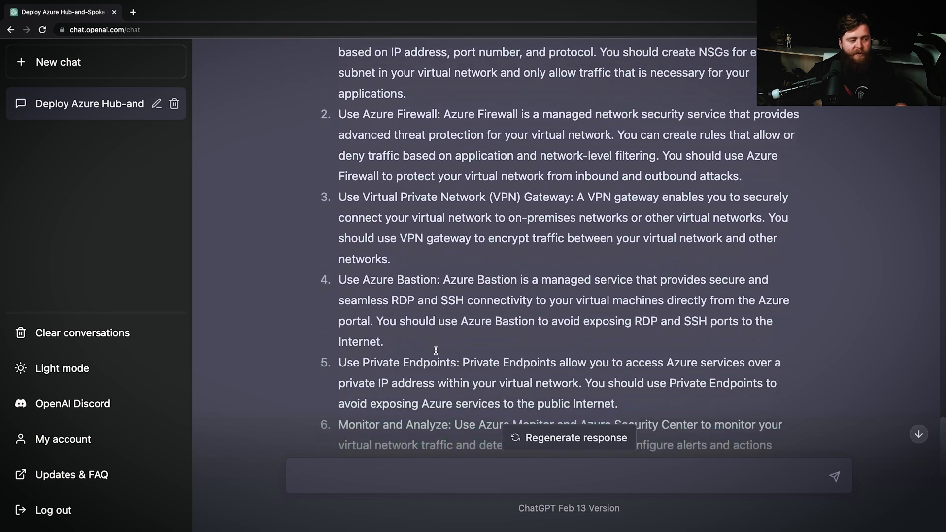
pyautogui.scroll(-3)
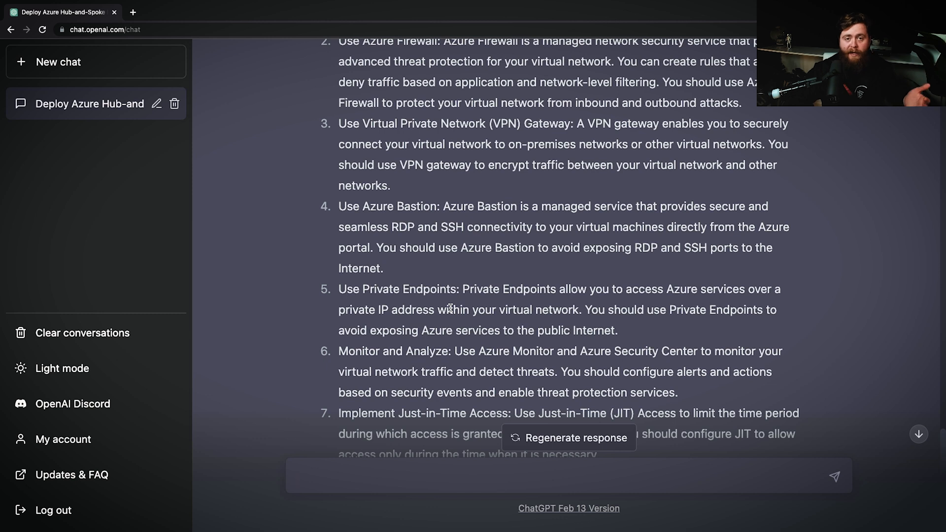
pyautogui.scroll(-3)
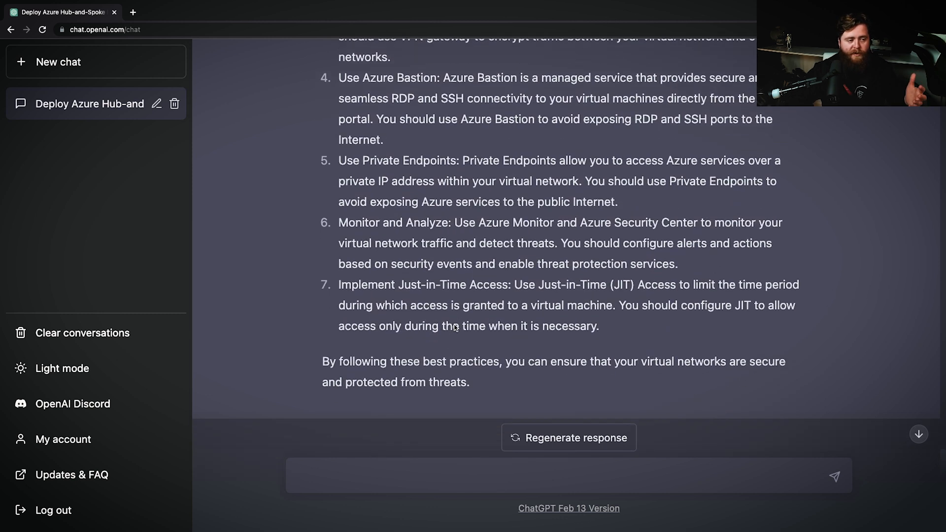
pyautogui.moveTo(712, 522)
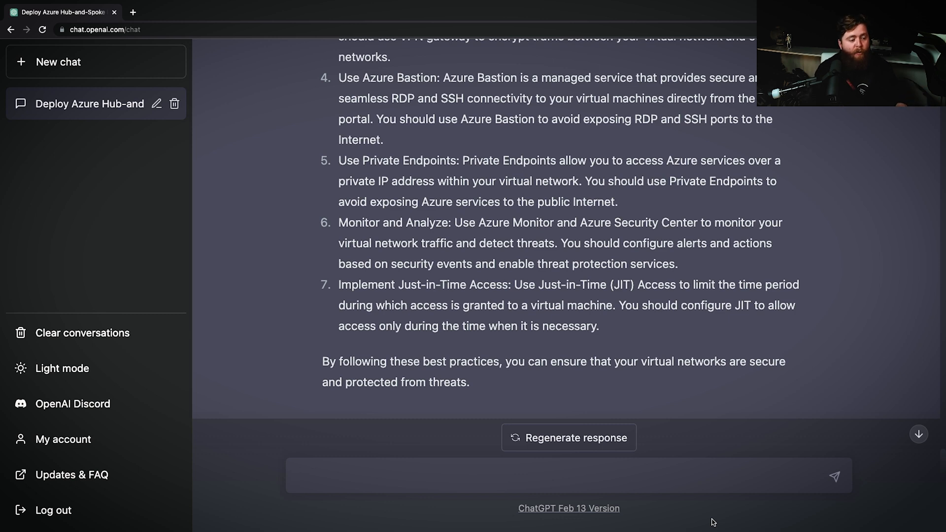
# - Request an email providing the best practices that can be sent to a customer
pyautogui.write('Create a')
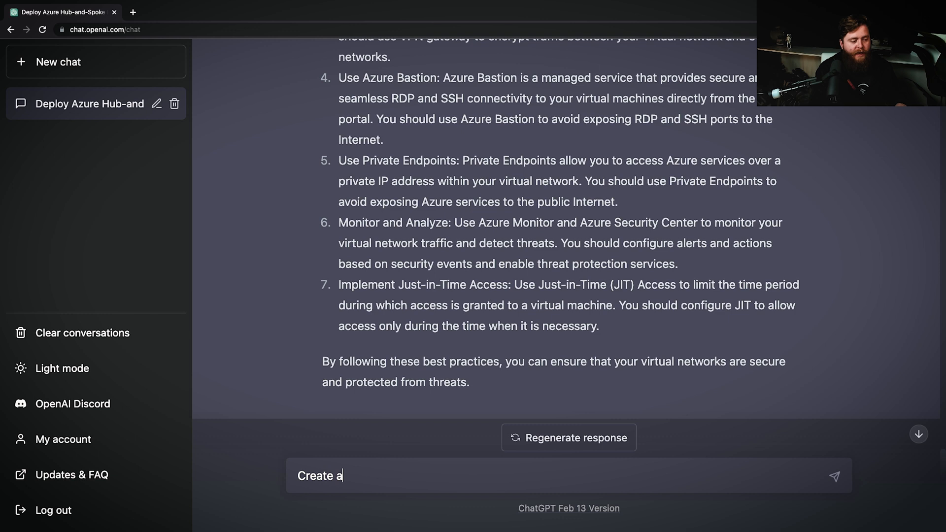
pyautogui.write('n email')
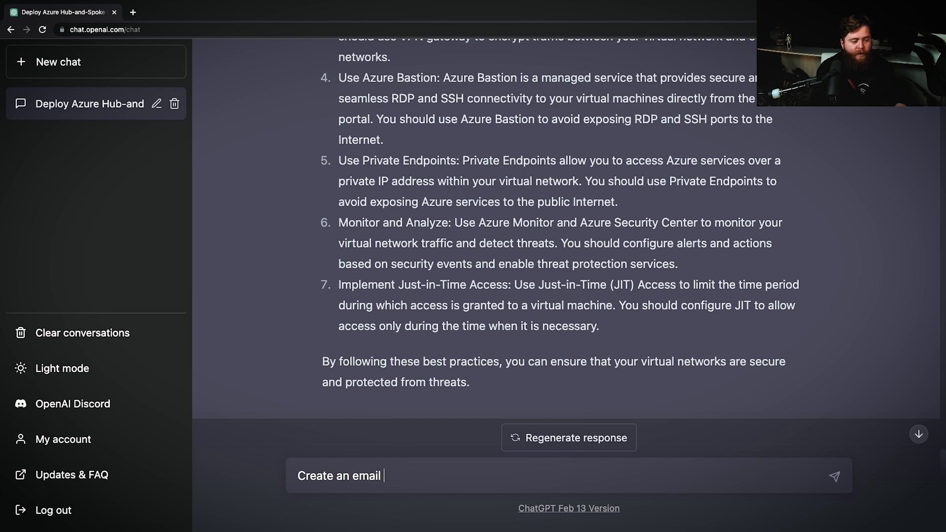
pyautogui.write('providing a list of the')
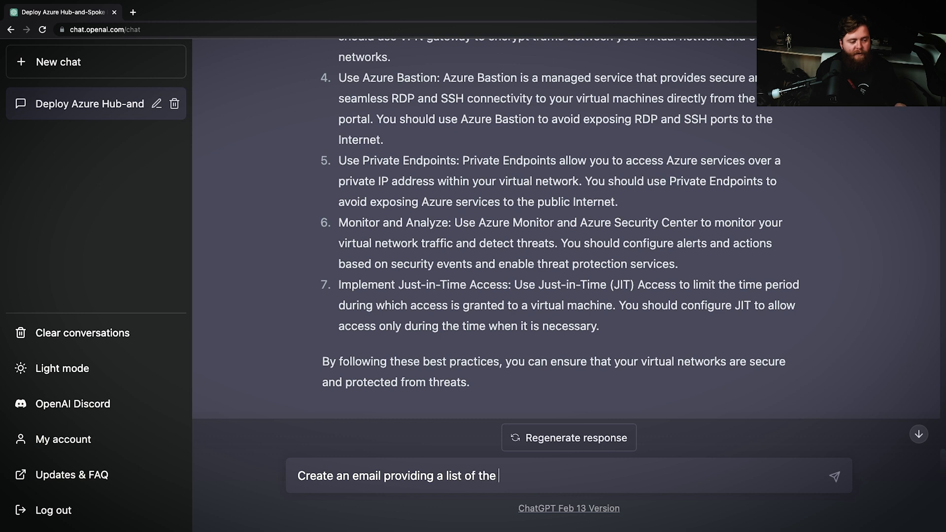
pyautogui.write('best practicss')
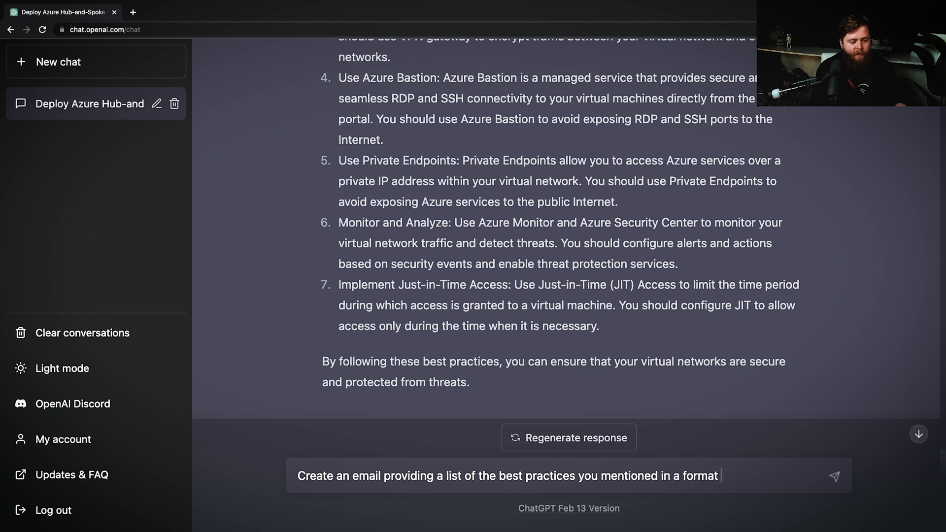
pyautogui.write('that I can send')
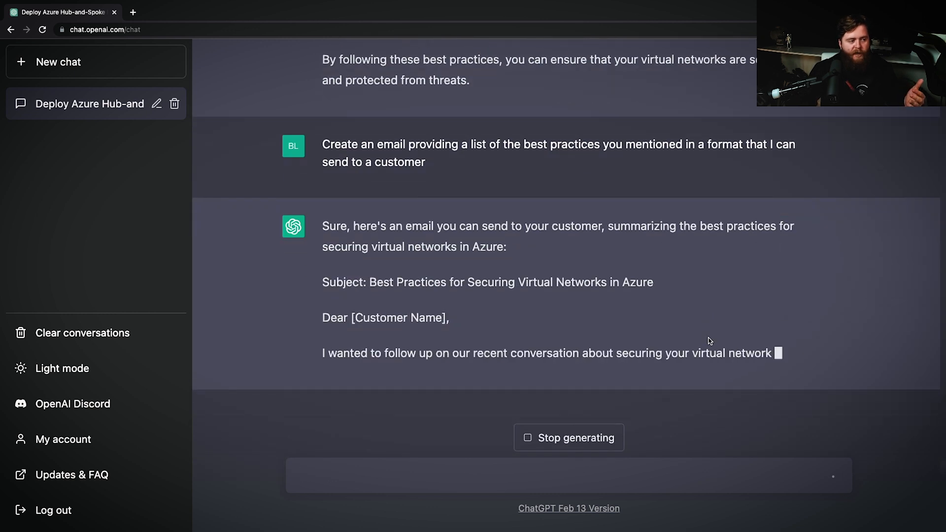
# - Scroll down the email draft's numbered list as it generates through Private Endpoints
pyautogui.scroll(-3)
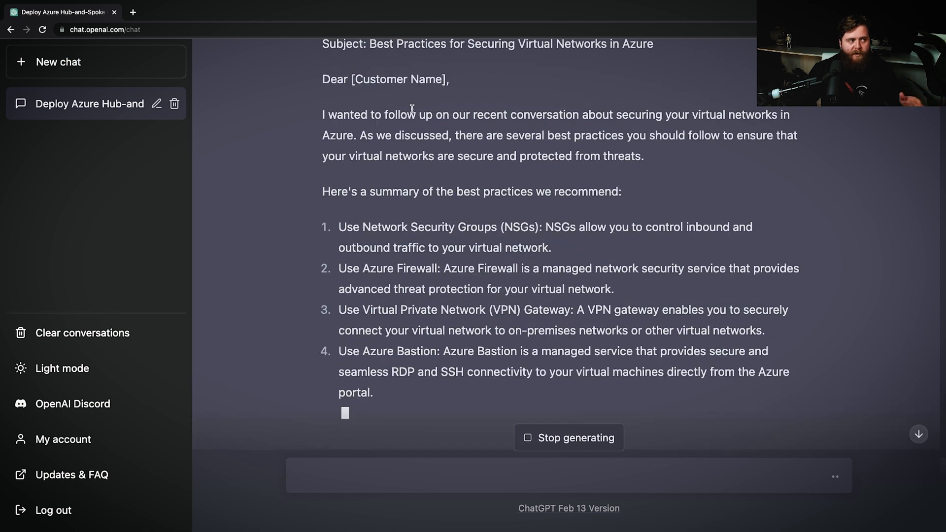
pyautogui.scroll(-3)
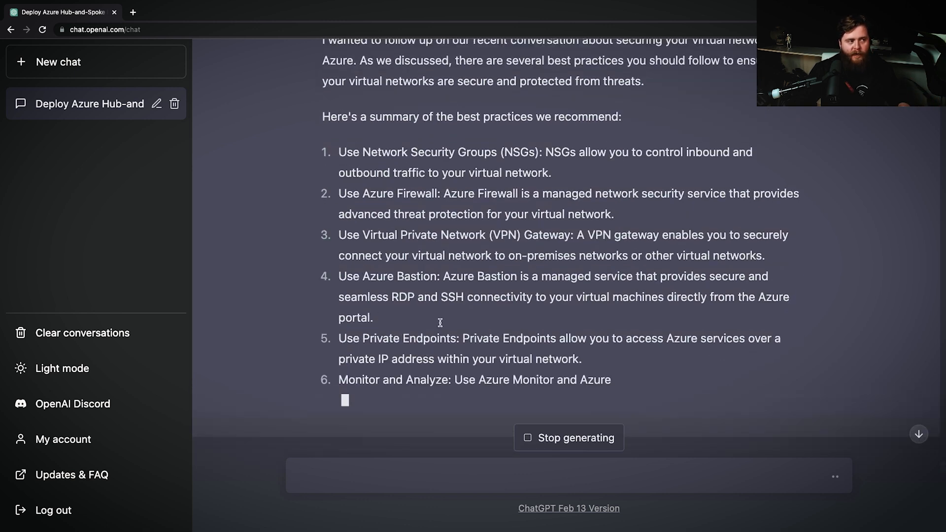